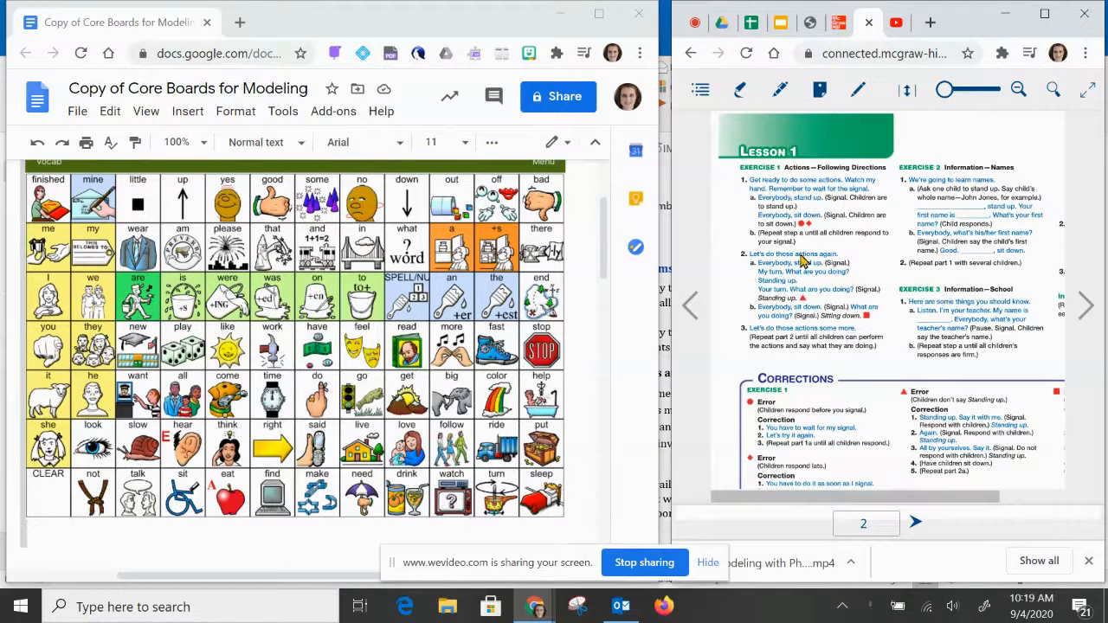
mouse_move(883, 267)
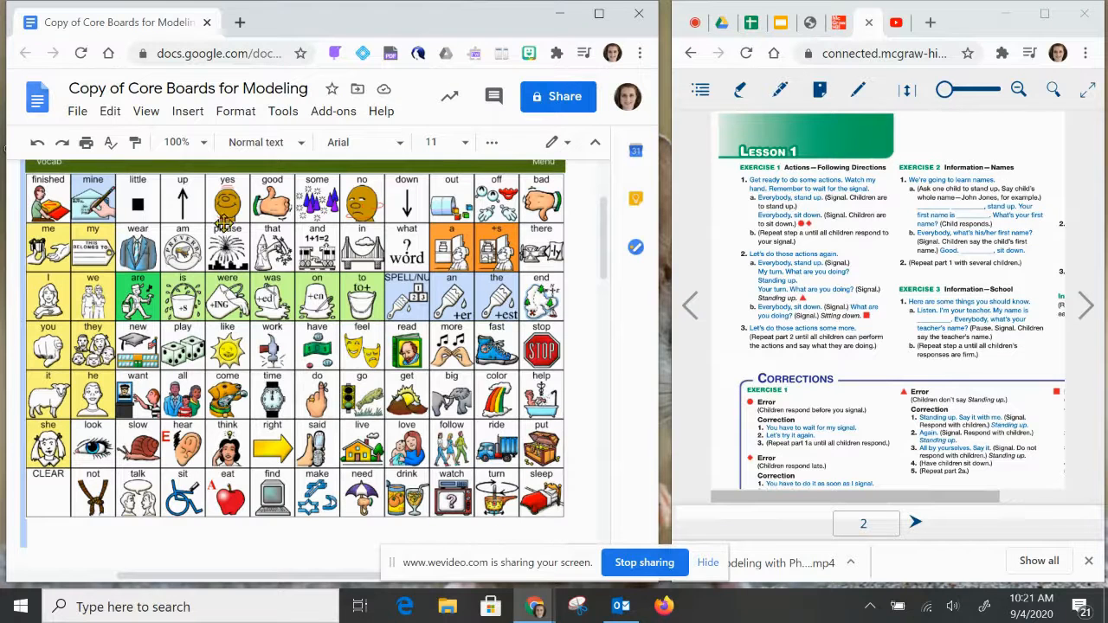
mouse_move(414, 301)
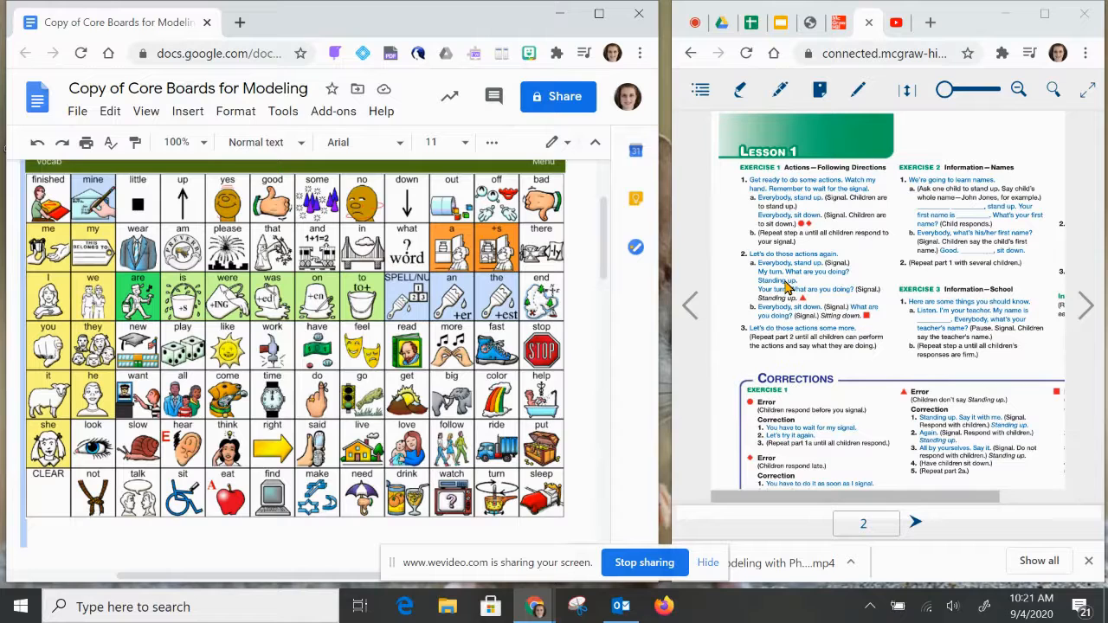
mouse_move(817, 211)
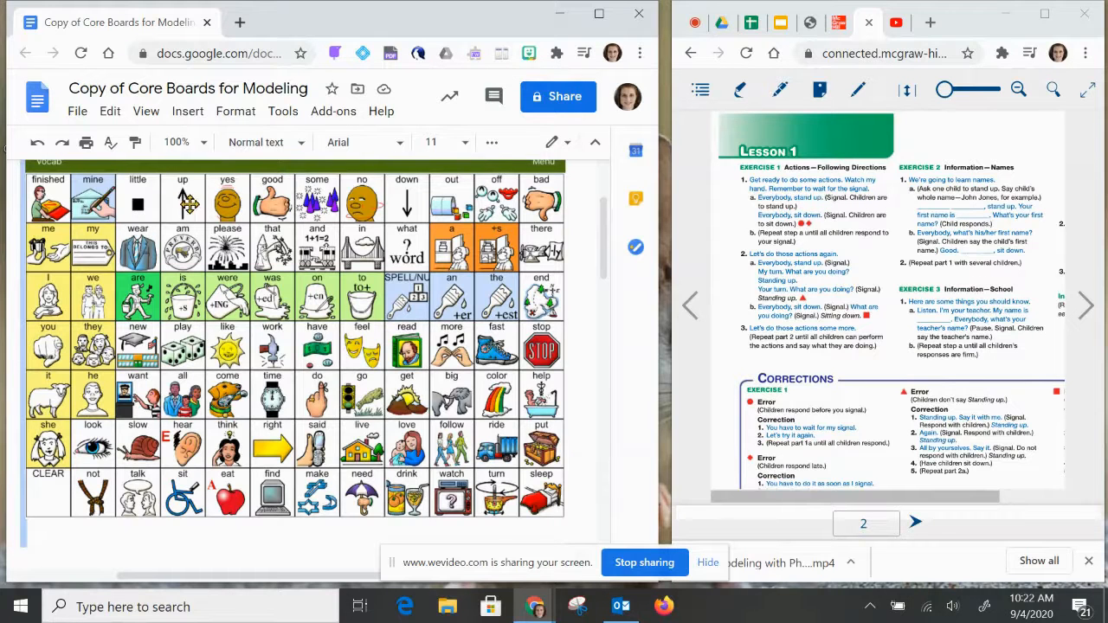
mouse_move(180, 202)
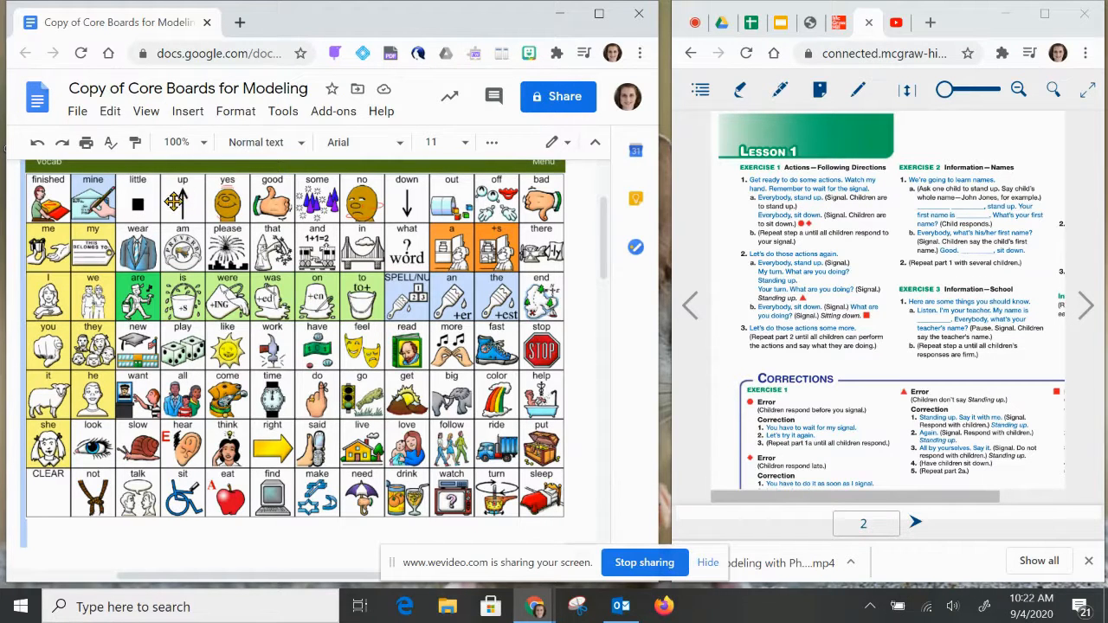
mouse_move(783, 229)
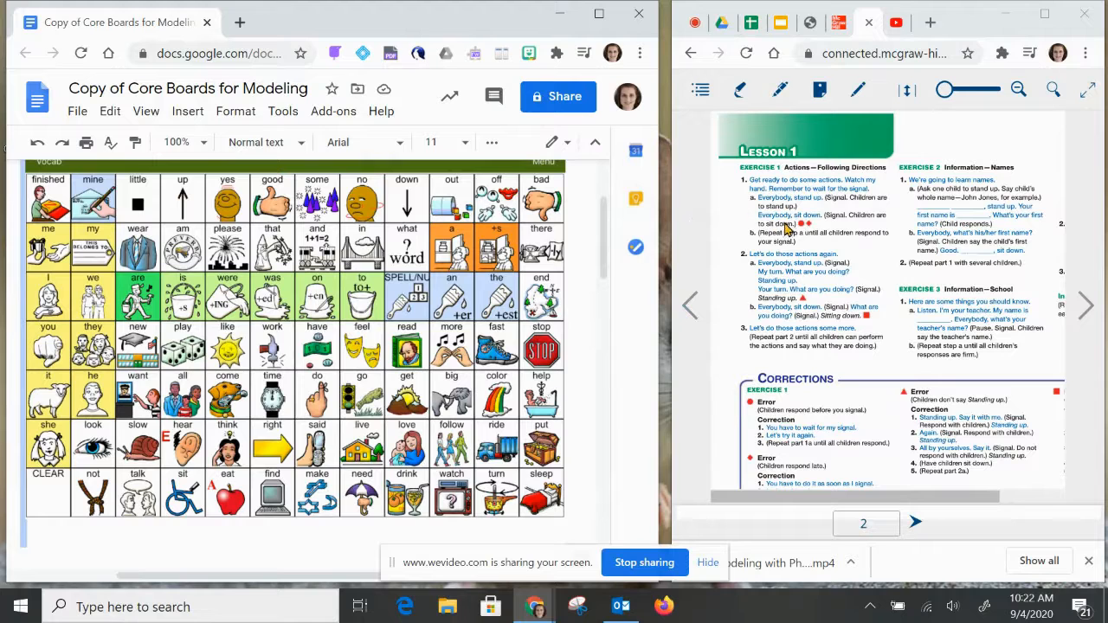
mouse_move(405, 194)
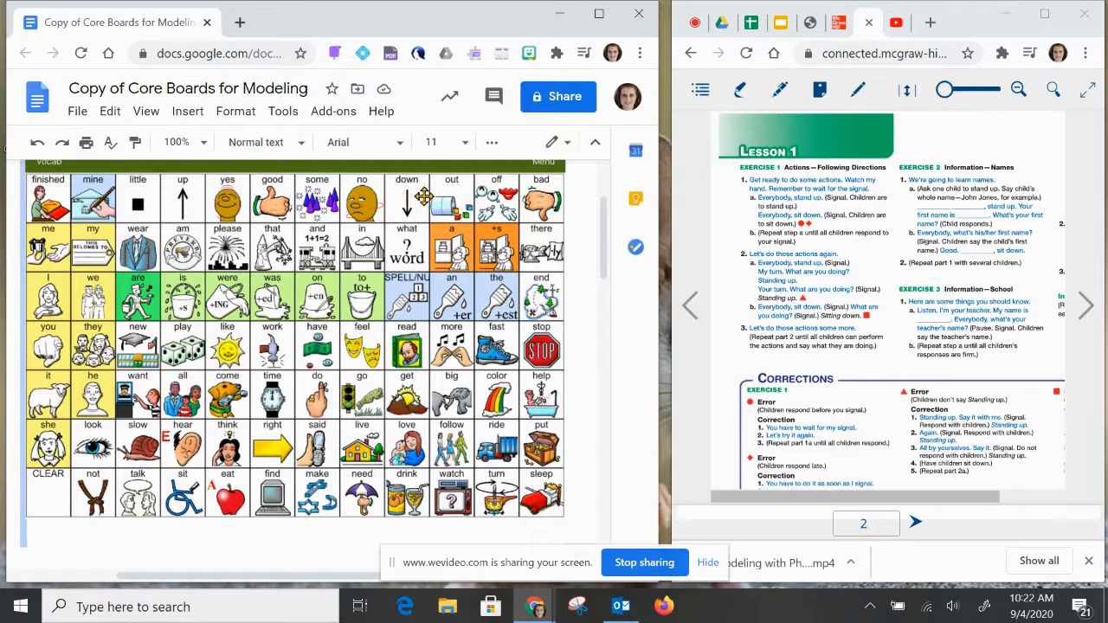
mouse_move(712, 218)
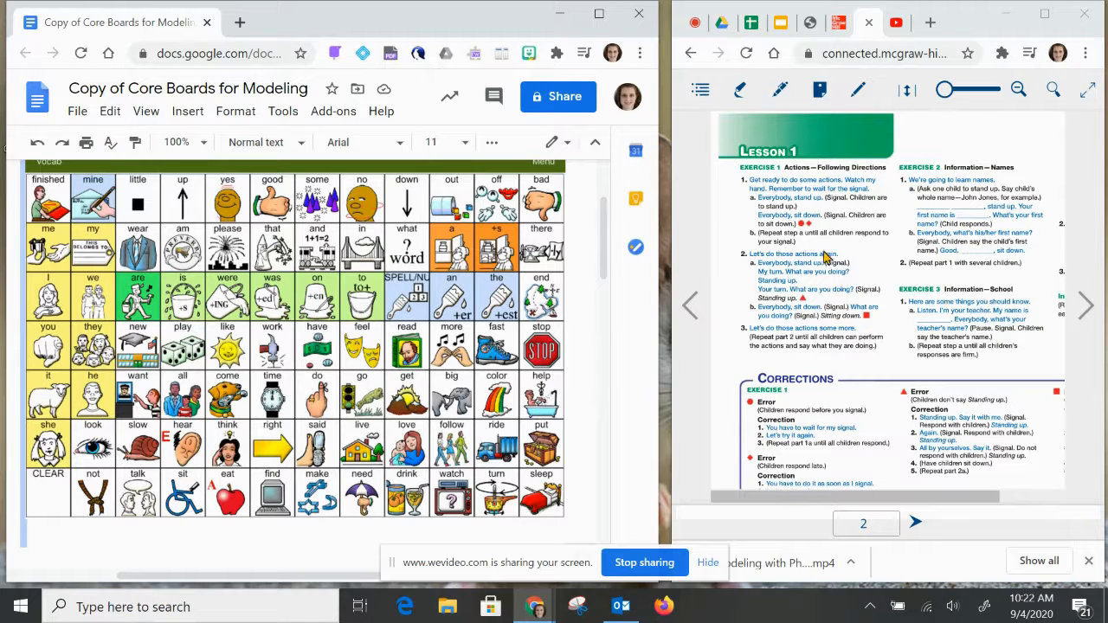
mouse_move(828, 268)
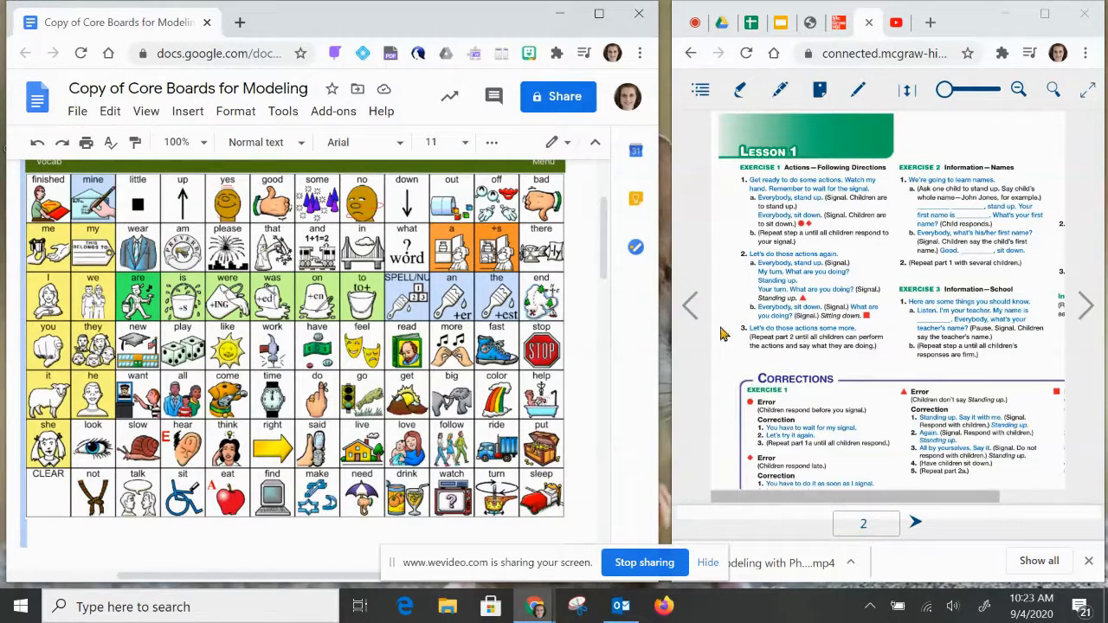
mouse_move(744, 326)
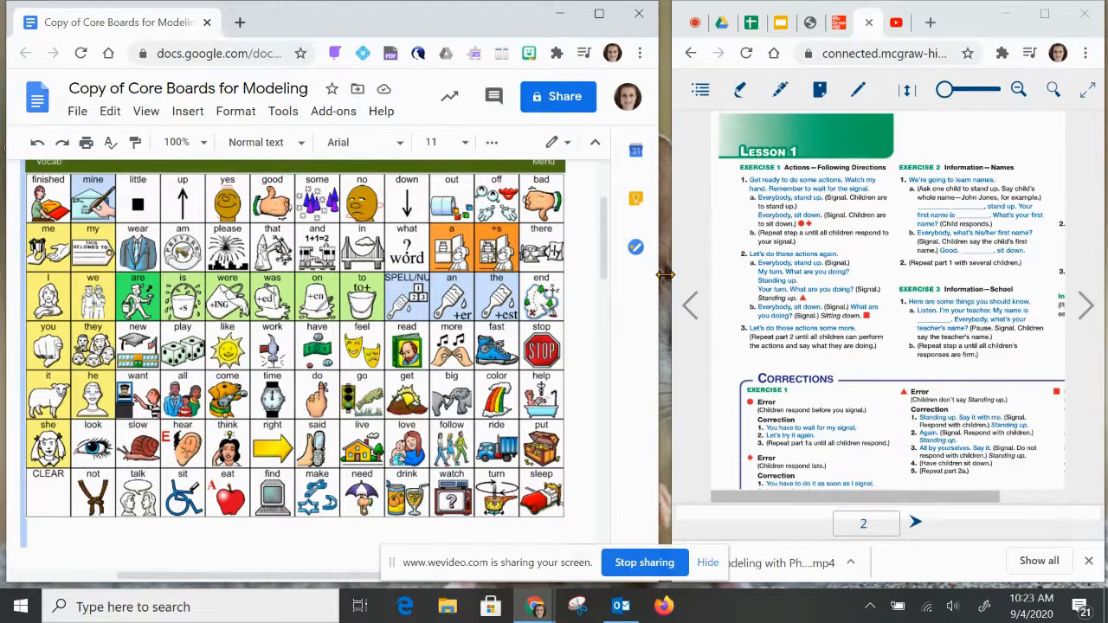
mouse_move(189, 197)
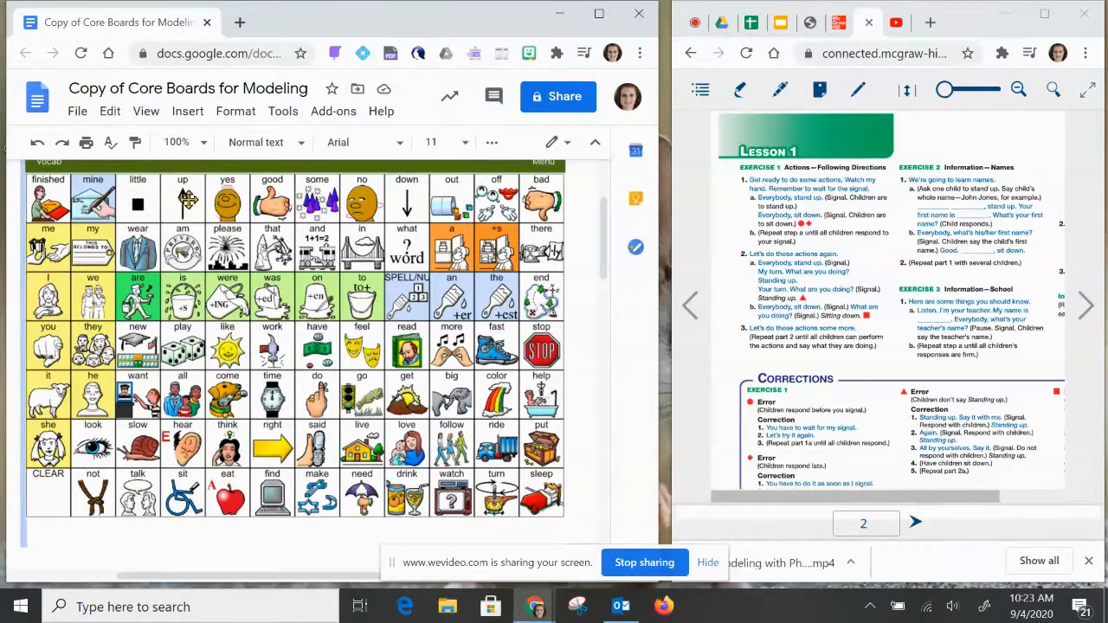